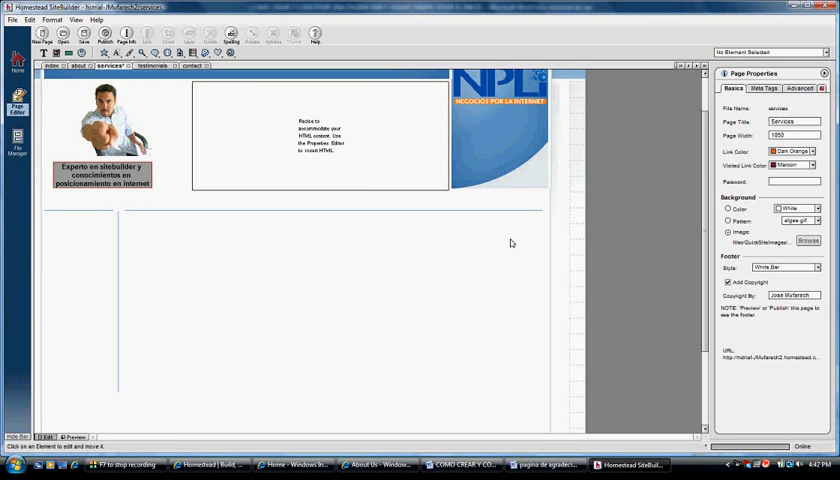
mouse_move(498, 224)
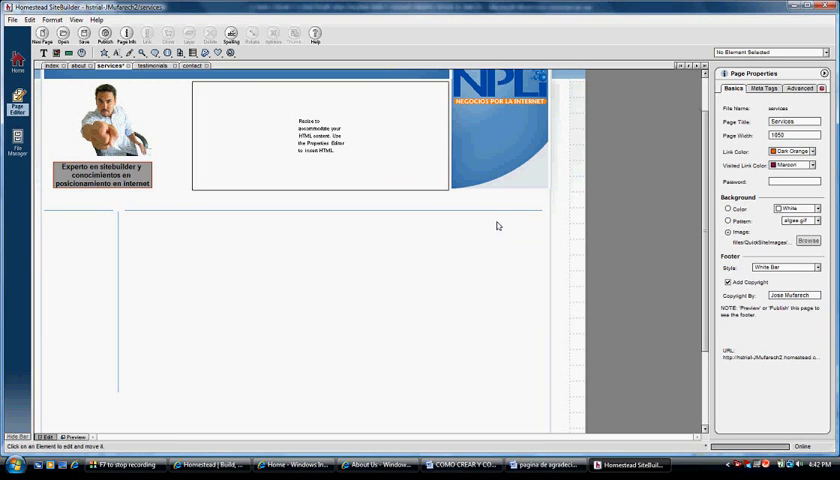
mouse_move(428, 212)
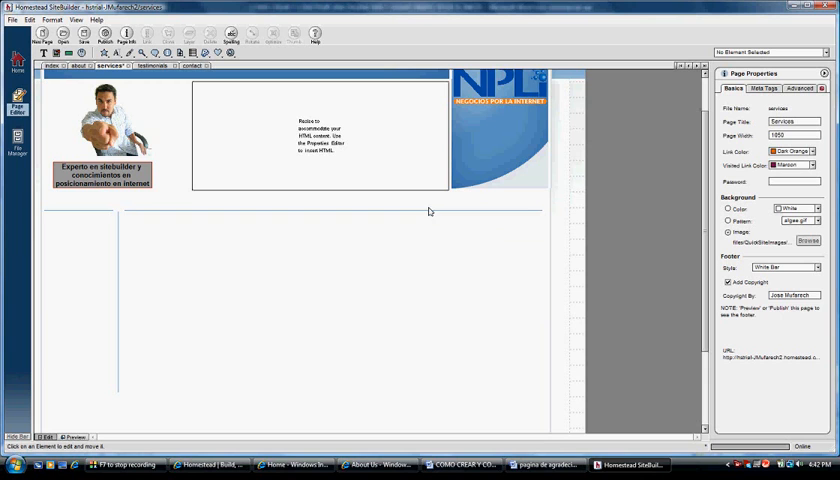
mouse_move(400, 208)
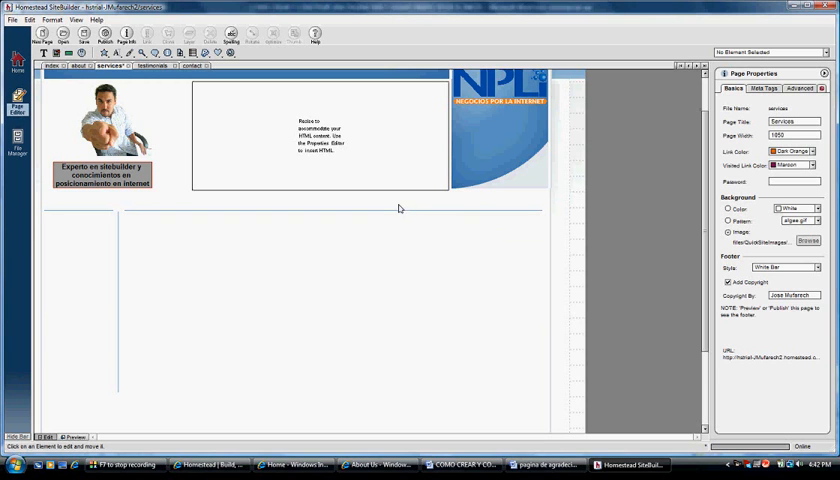
mouse_move(364, 230)
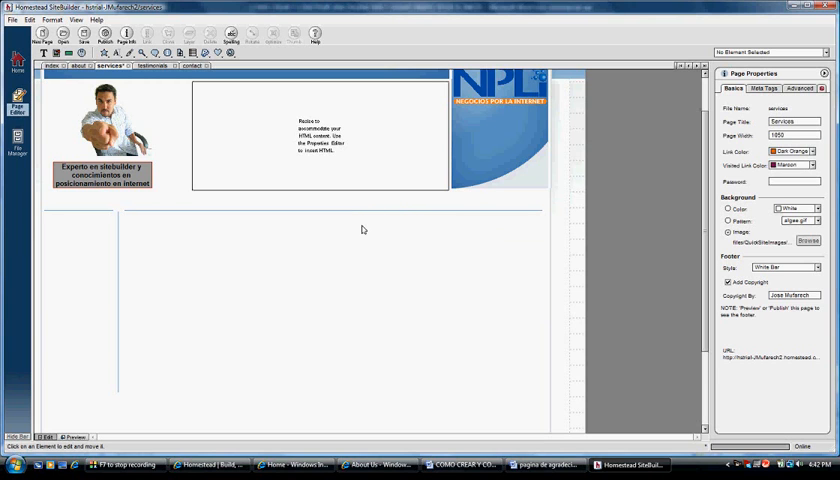
mouse_move(356, 242)
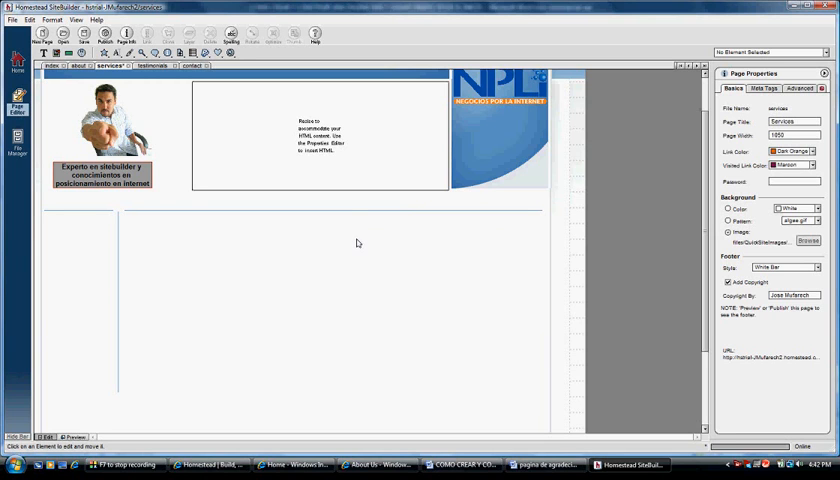
mouse_move(340, 244)
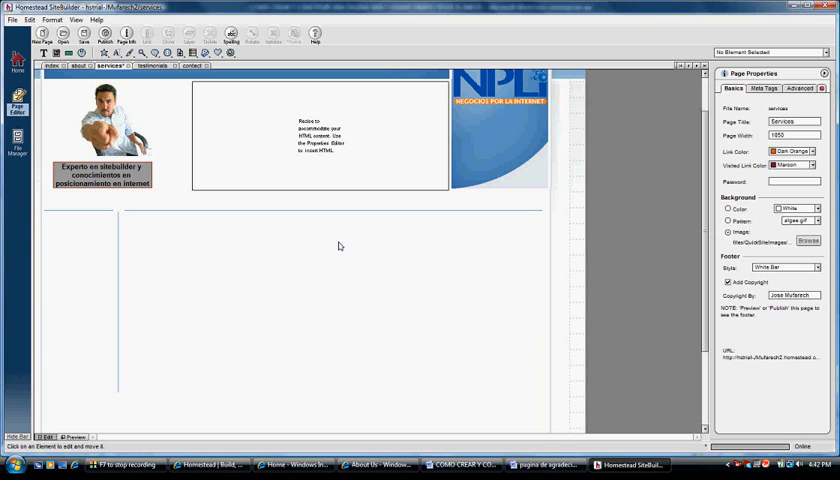
mouse_move(260, 264)
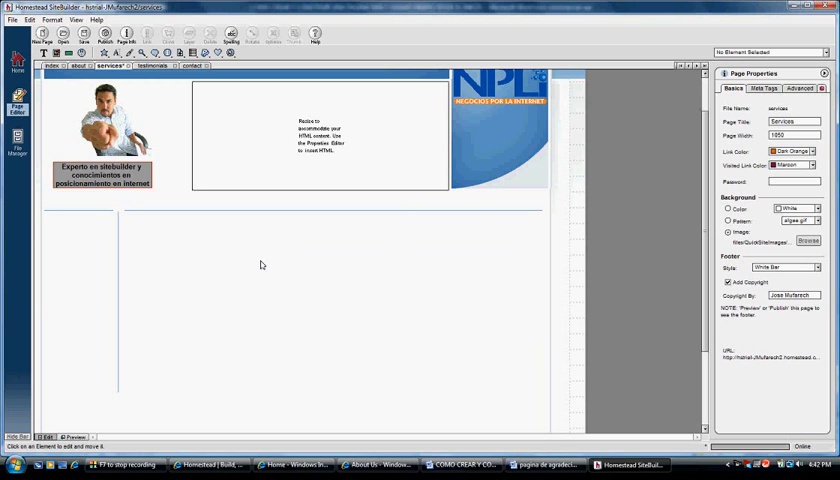
mouse_move(280, 264)
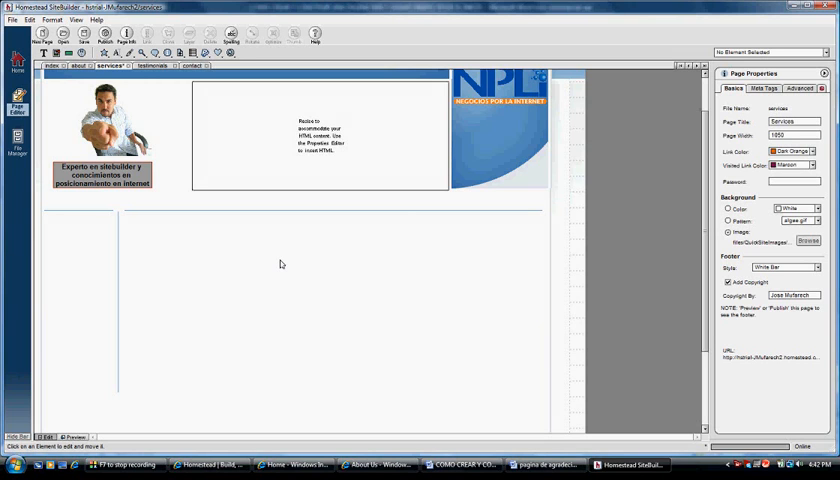
mouse_move(286, 276)
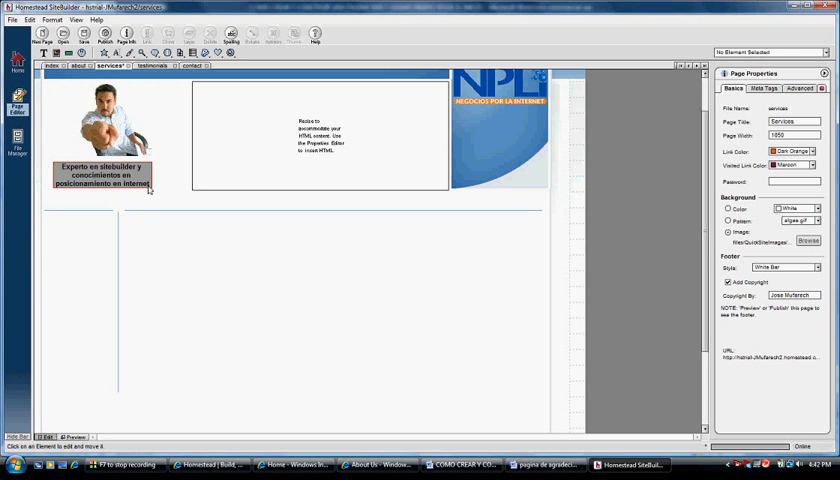
Upload the ebook cover picture from the computer, replacing the existing copy on the site.
click(810, 118)
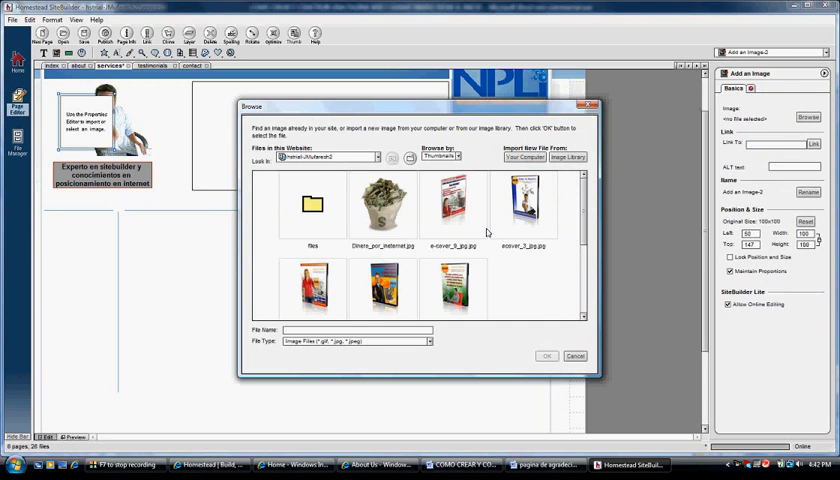
mouse_move(490, 232)
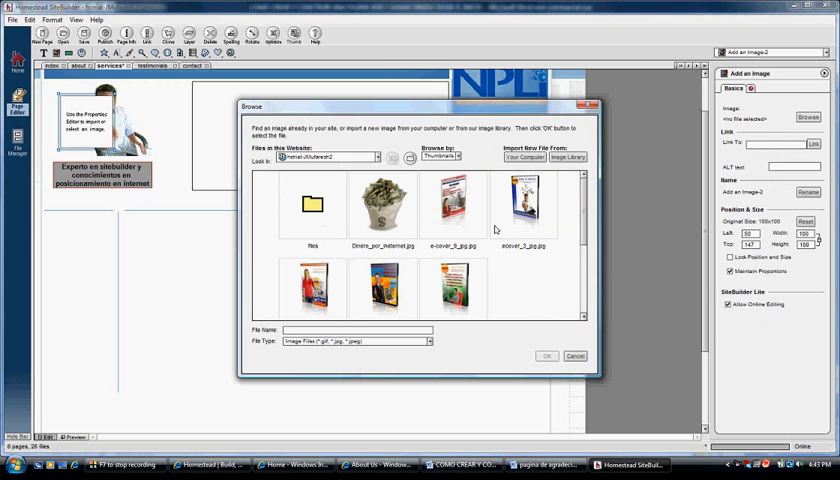
click(520, 156)
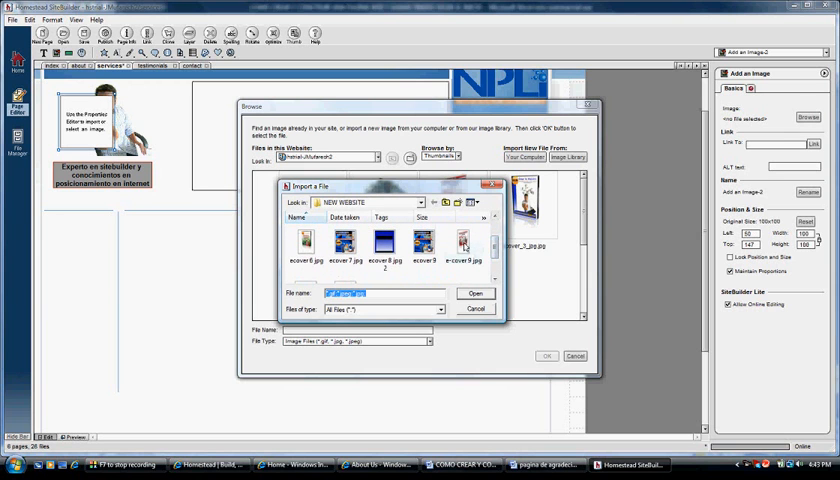
click(476, 292)
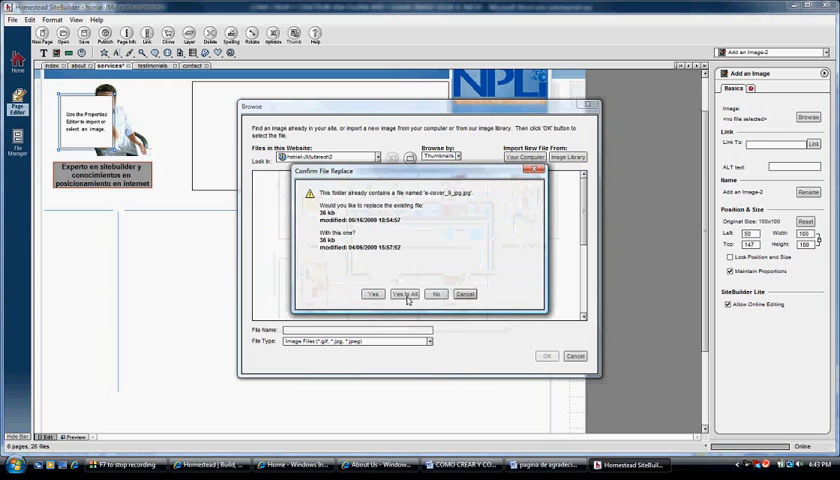
click(404, 292)
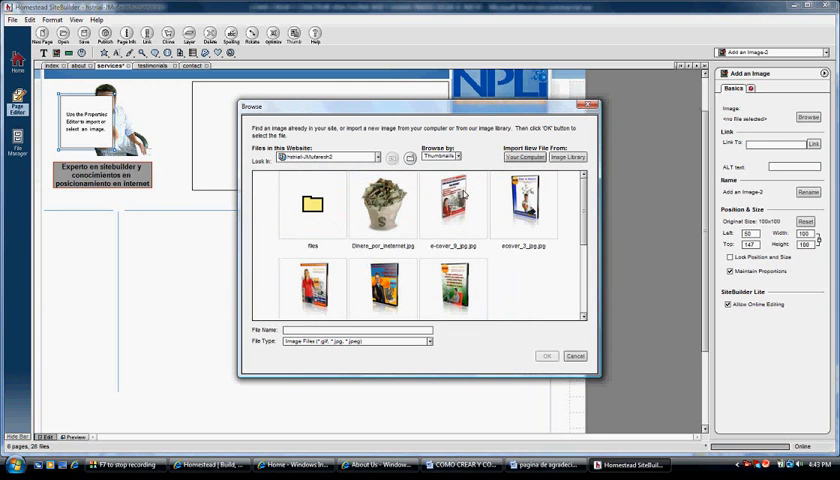
Insert the uploaded ebook cover and center it in the page body.
click(546, 356)
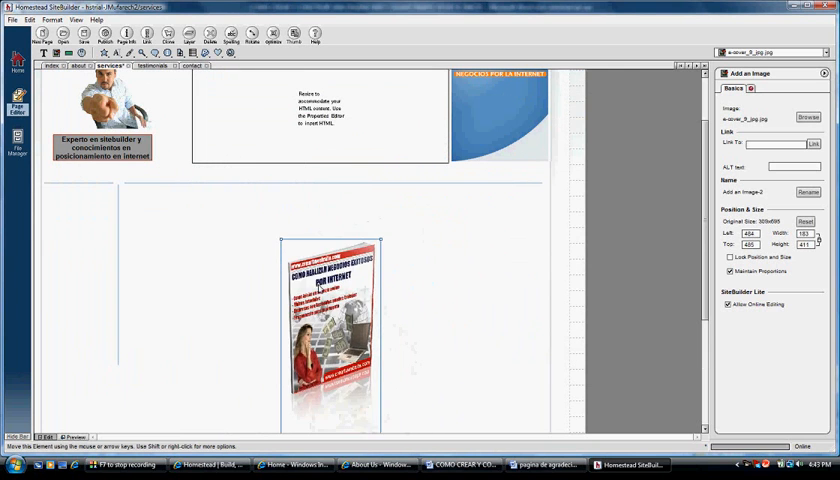
drag(328, 324, 318, 280)
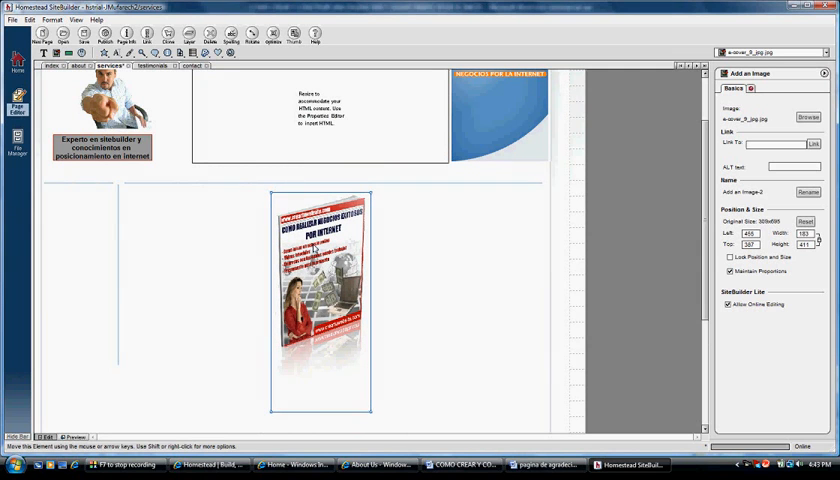
mouse_move(520, 224)
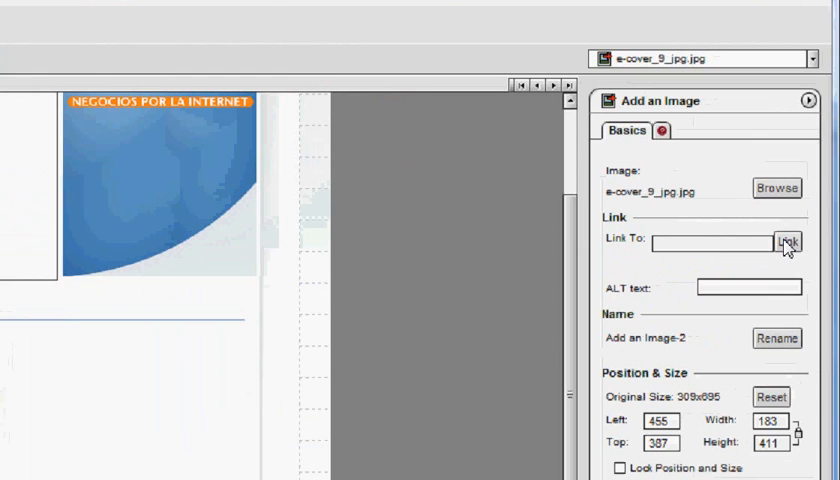
Link the cover image to the ebook PDF, opening in another browser window.
click(788, 242)
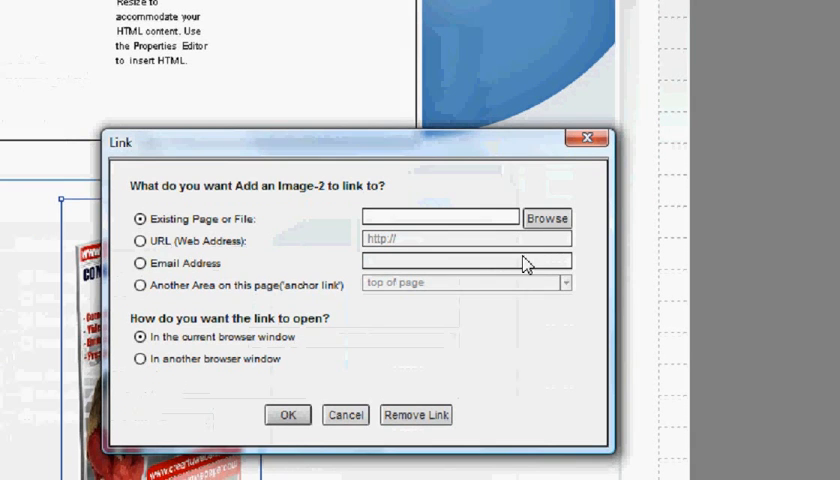
click(546, 218)
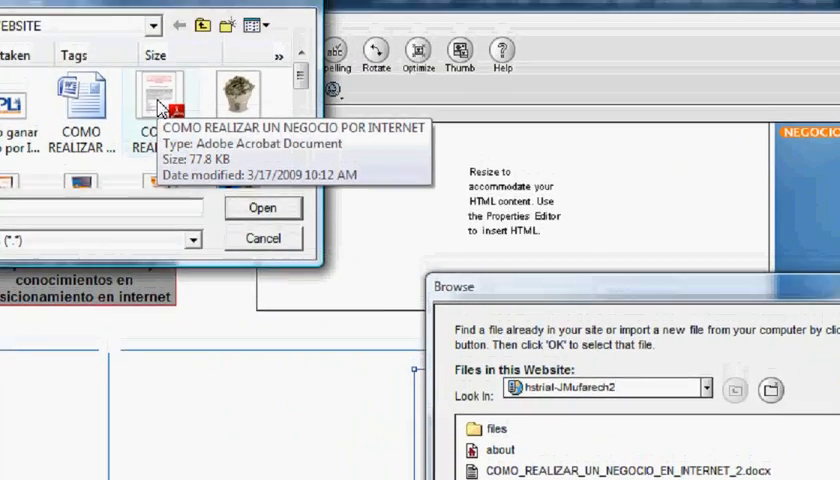
click(262, 208)
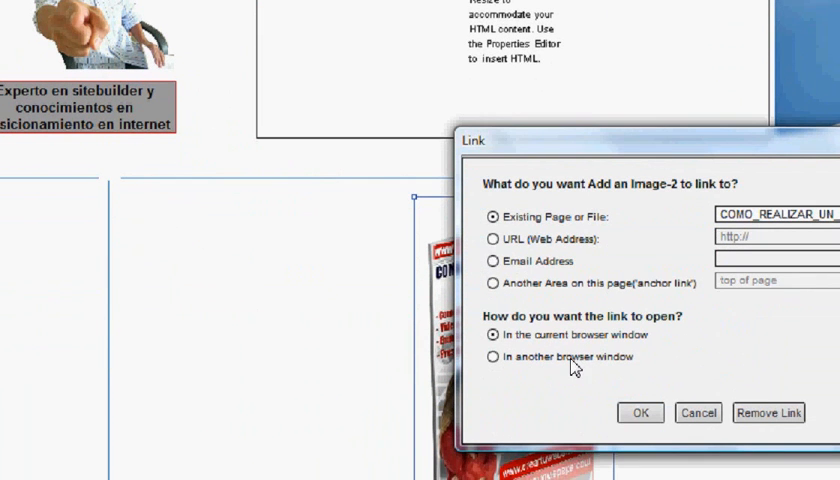
click(492, 356)
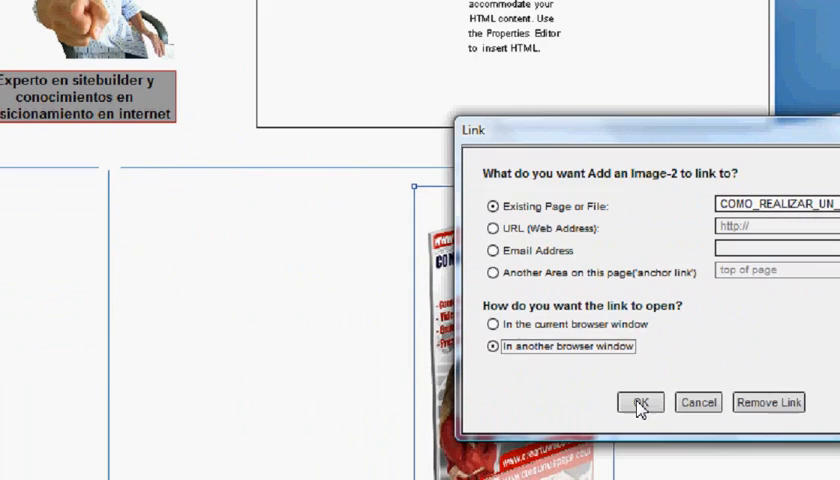
click(640, 400)
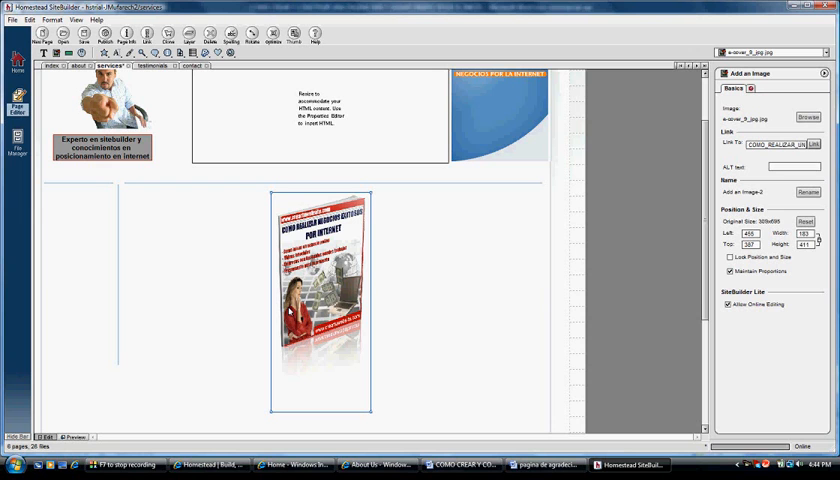
mouse_move(616, 292)
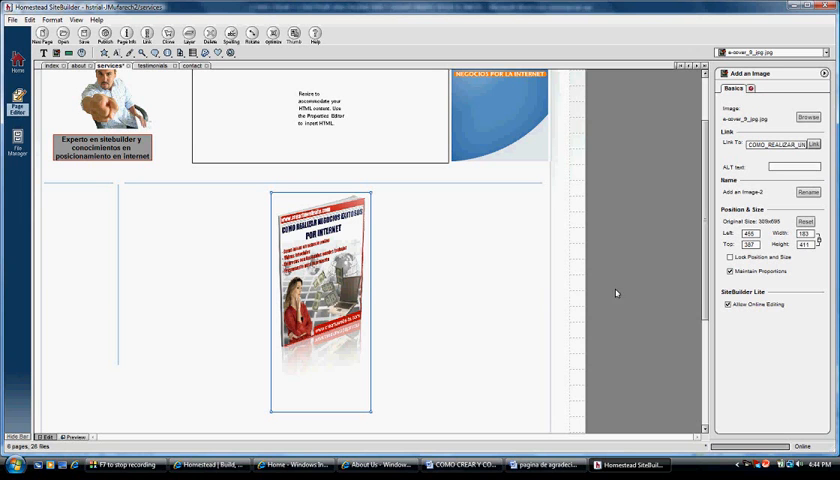
scroll(down, 3)
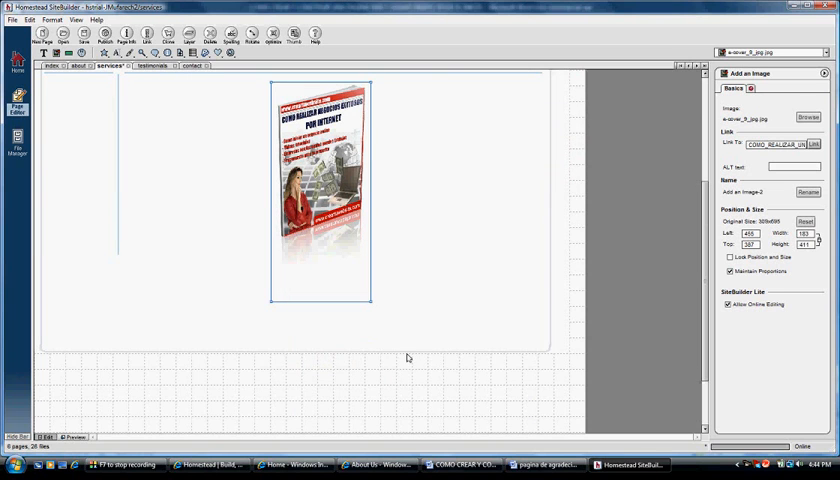
click(300, 350)
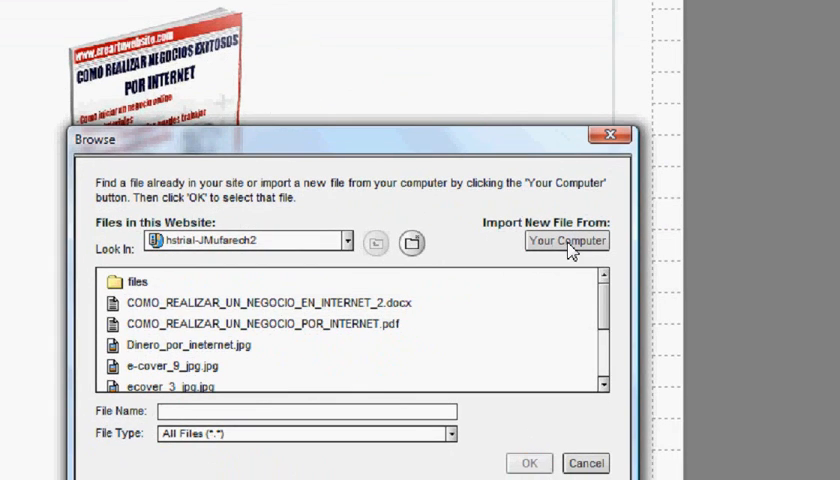
Scroll the website file list to find the COMO_REALIZAR_UN_NEGOCIO_POR_INTERNET ebook PDF.
scroll(down, 3)
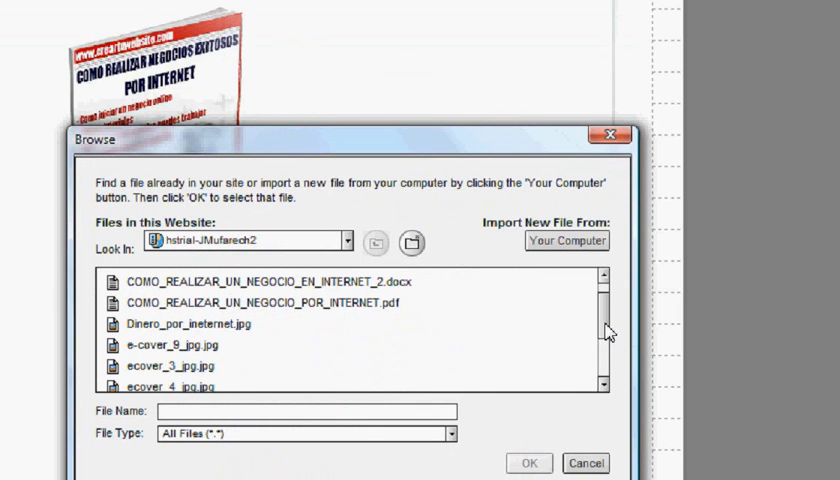
scroll(down, 3)
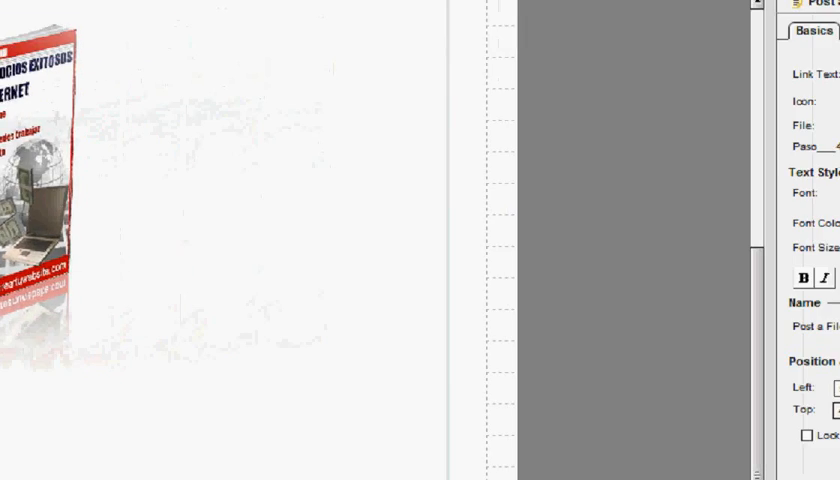
Label the download link 'Video 1' and place it below the ebook cover.
click(796, 104)
text(Video 1)
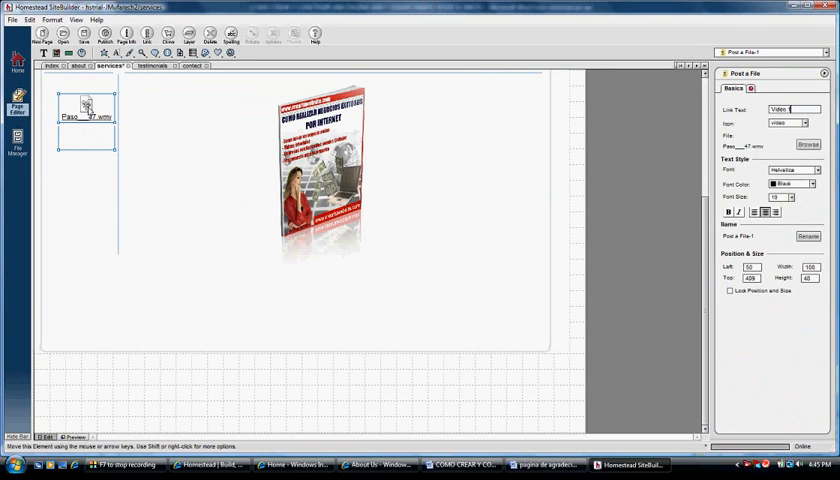
drag(84, 118, 320, 300)
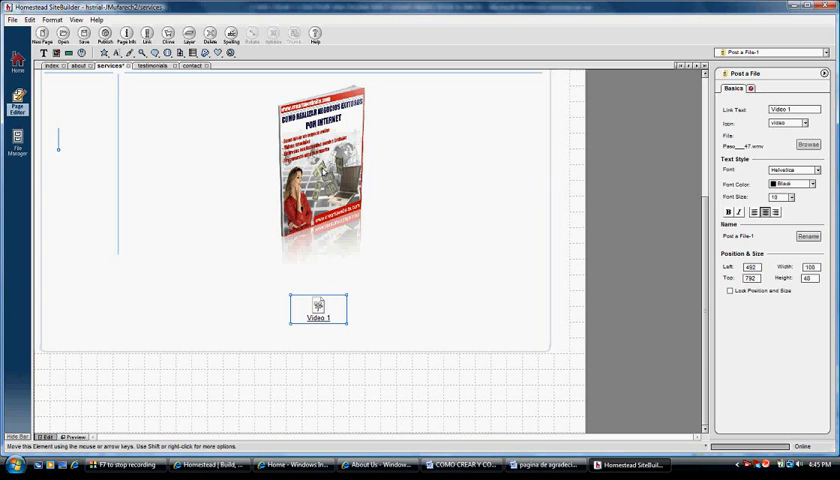
mouse_move(364, 332)
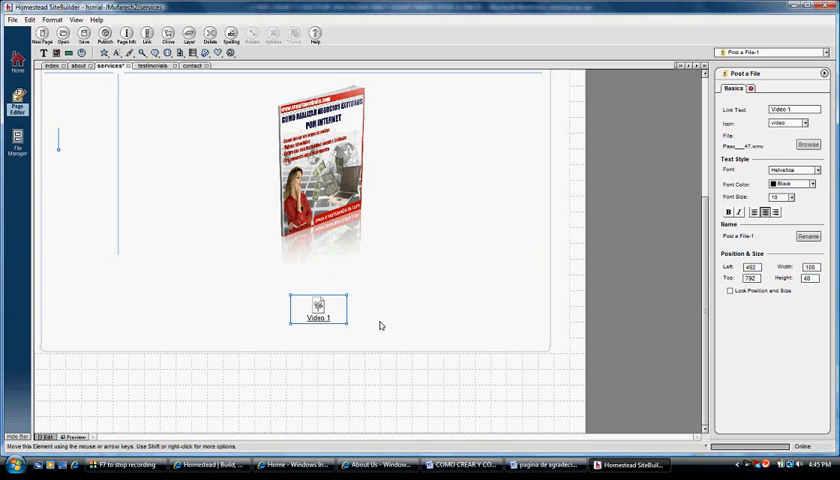
mouse_move(540, 222)
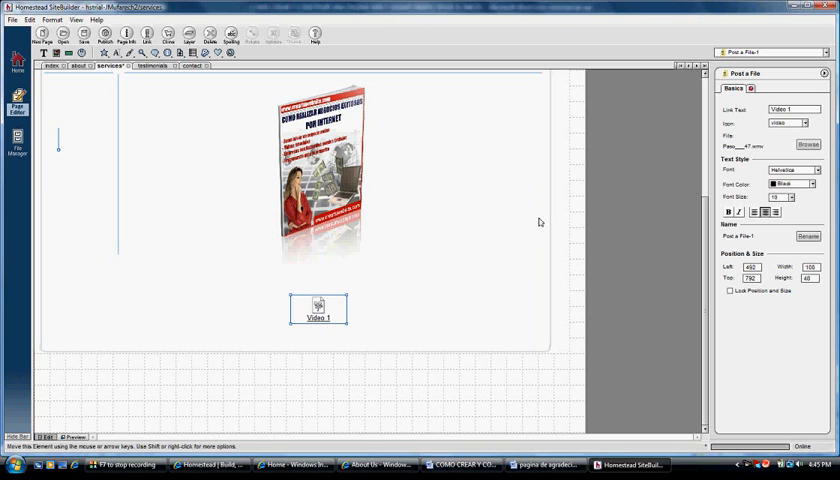
mouse_move(572, 374)
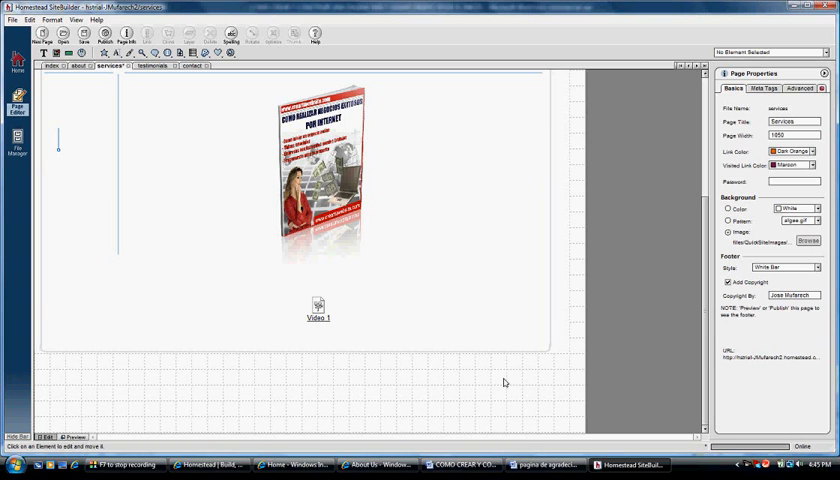
mouse_move(470, 280)
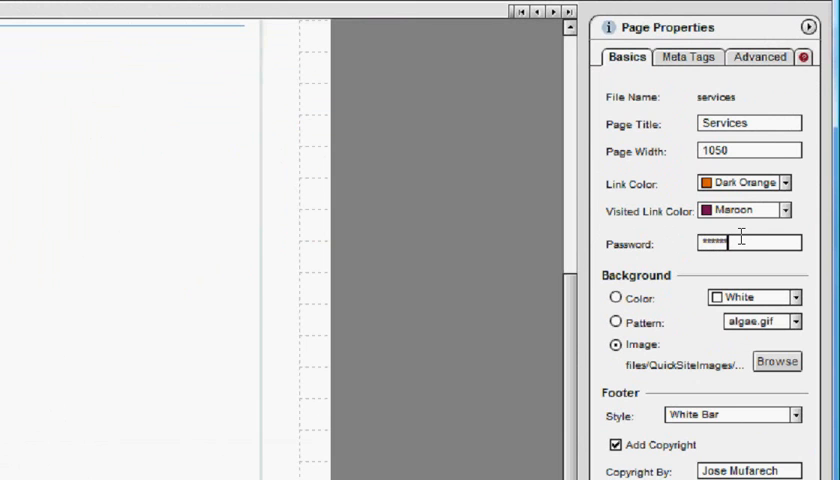
mouse_move(572, 328)
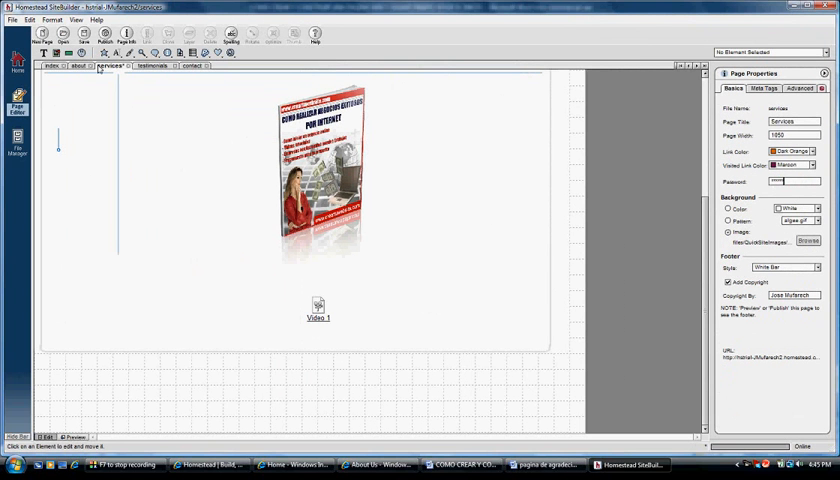
mouse_move(162, 138)
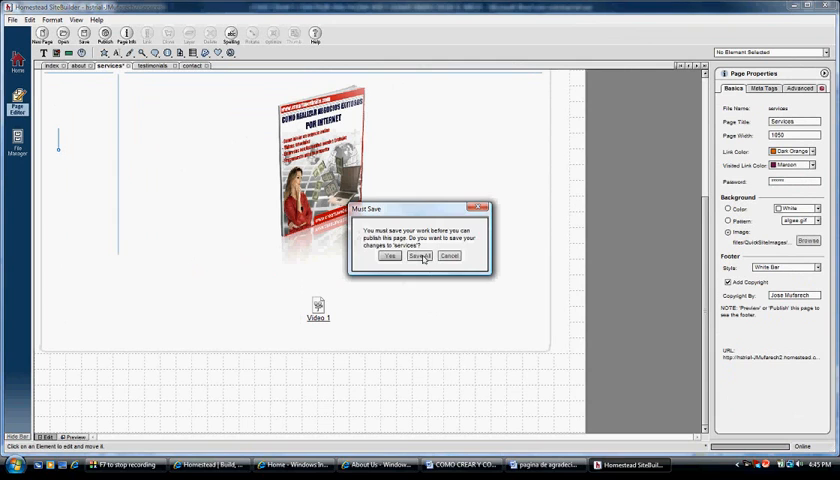
Save the changes and publish only the Services page.
click(420, 256)
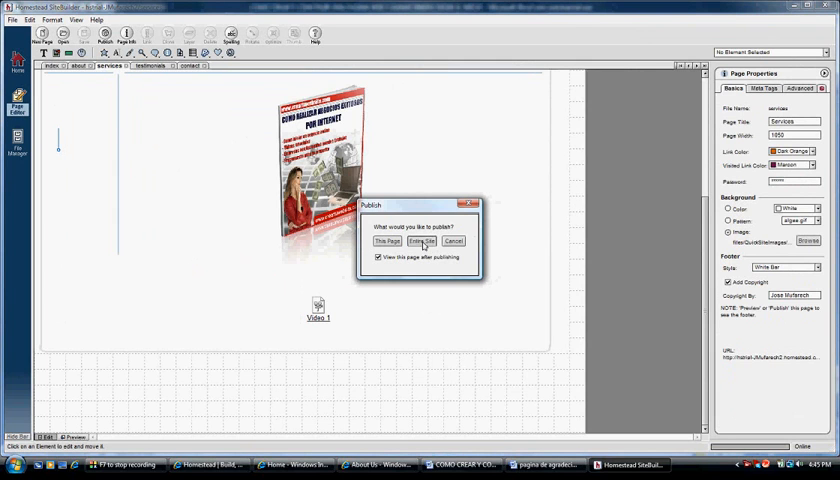
click(420, 240)
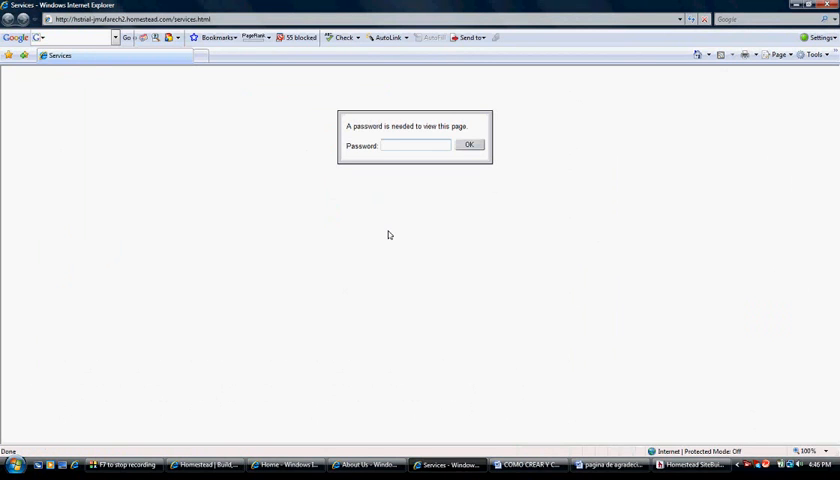
Enter the page password in the prompt and submit it.
click(414, 144)
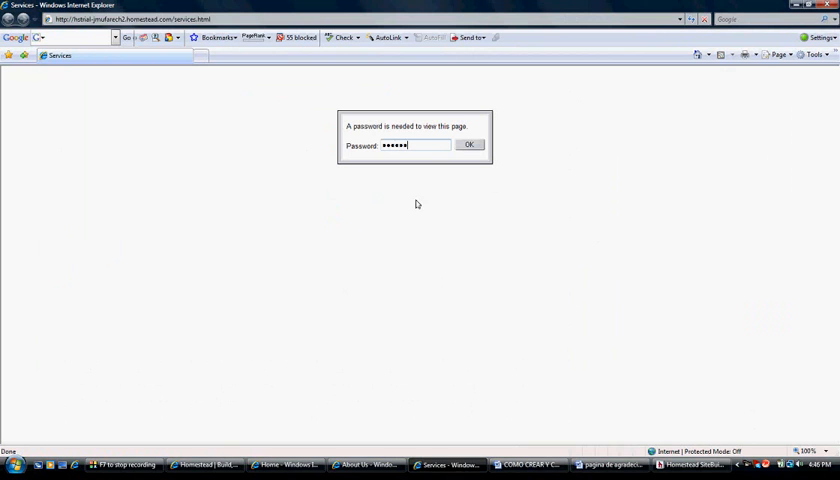
click(468, 144)
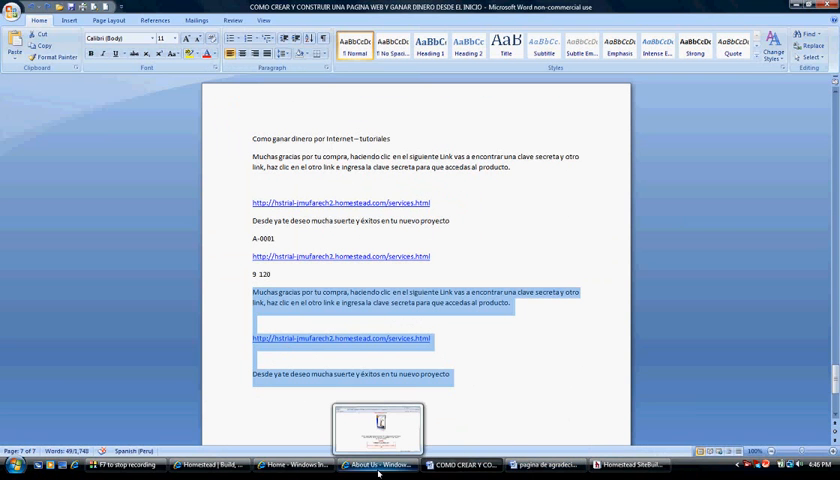
Follow the About Us page's secret link to the Services page and reach its password box.
click(376, 464)
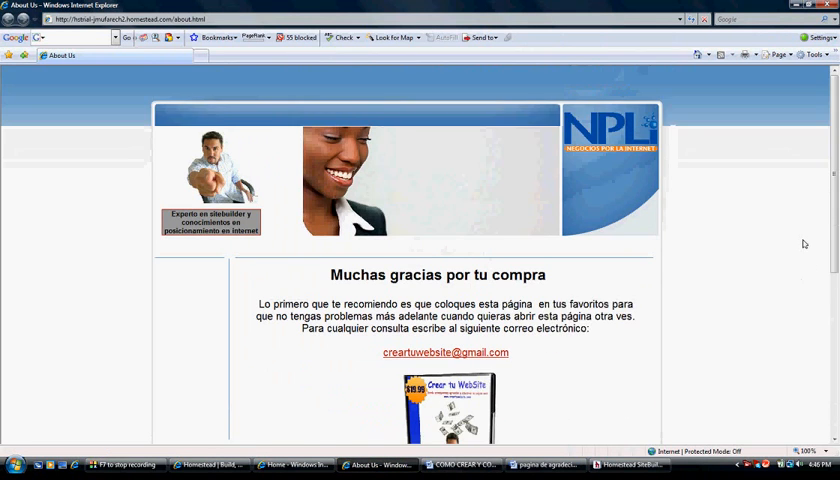
scroll(down, 3)
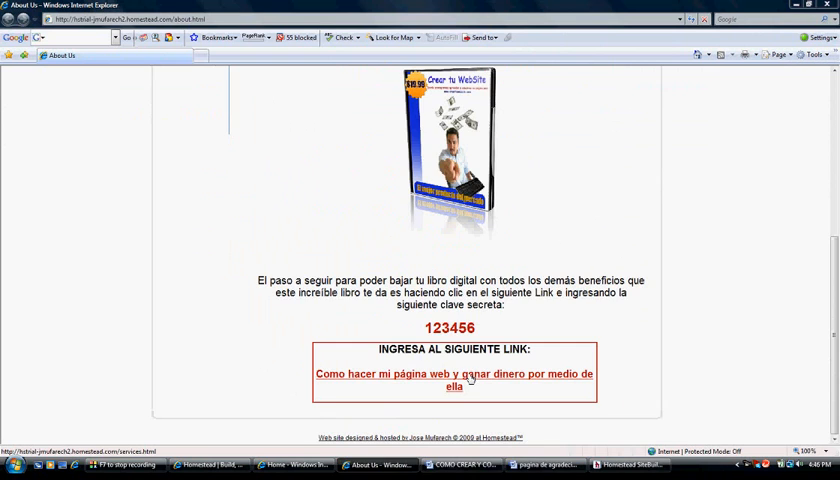
click(452, 372)
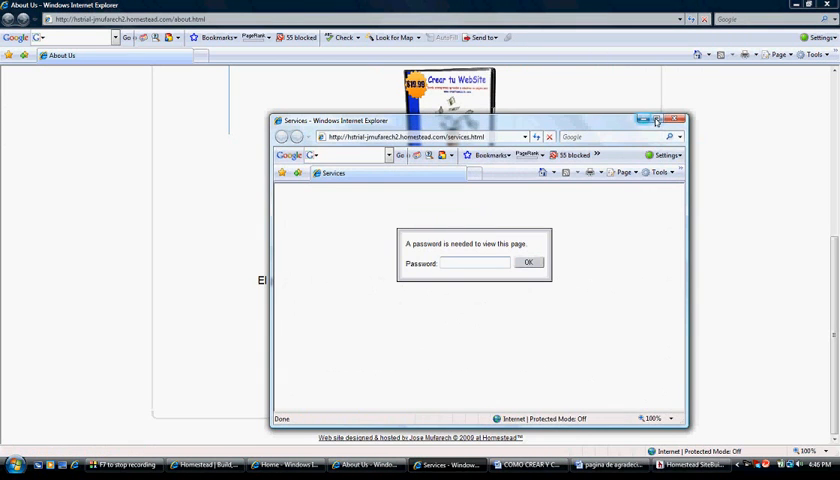
click(656, 120)
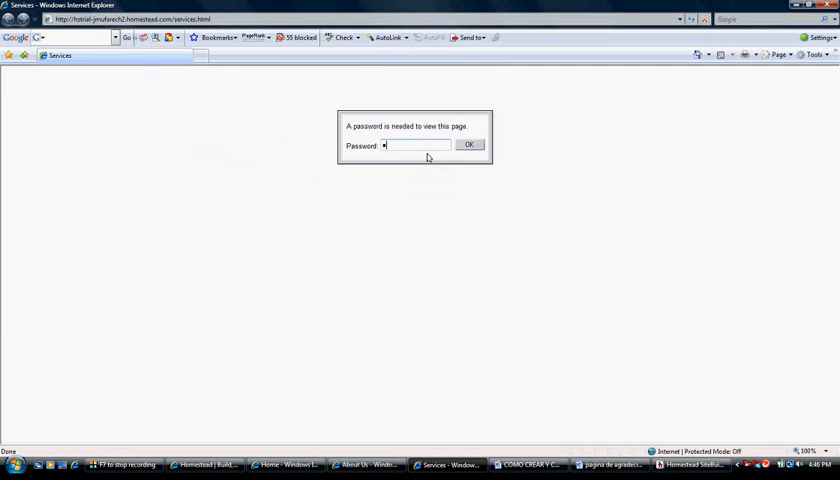
click(468, 144)
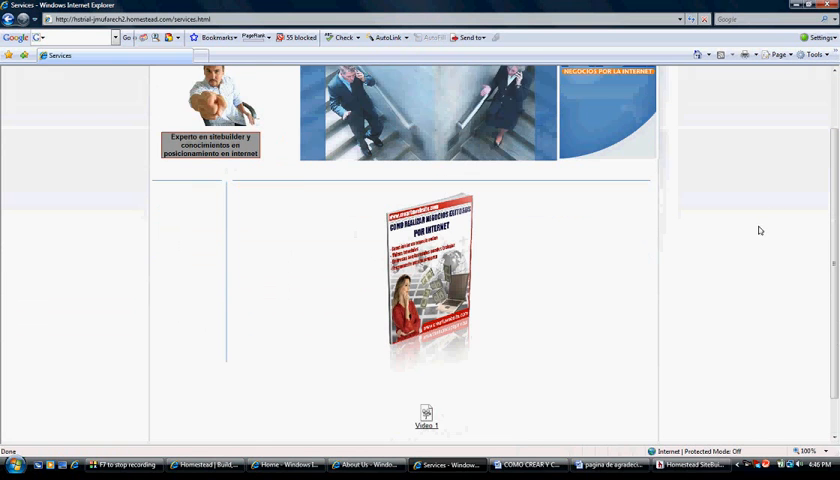
Open the linked ebook PDF, then the linked video from the unlocked Services page.
click(430, 276)
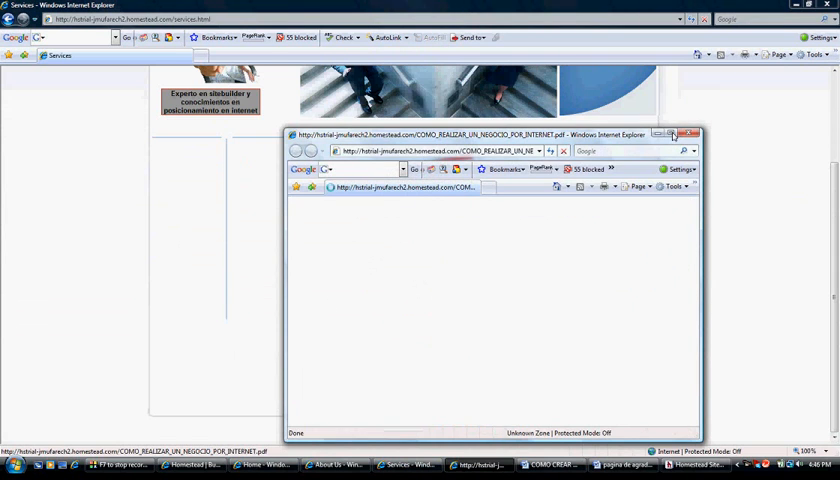
click(672, 132)
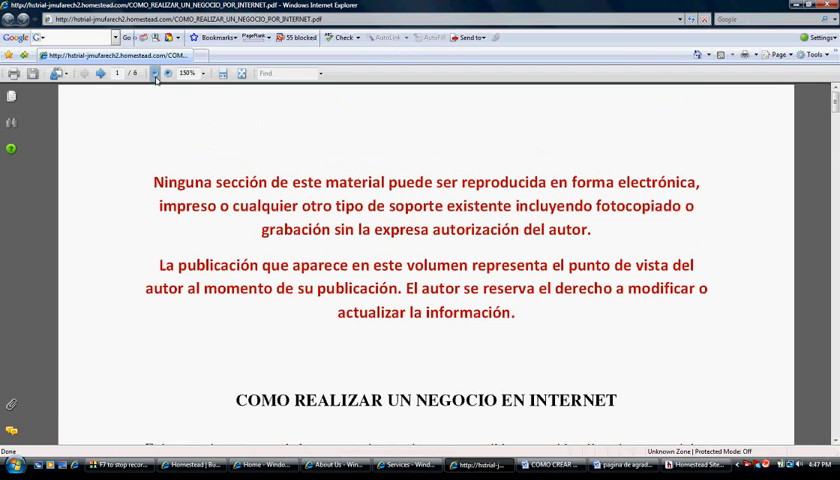
mouse_move(164, 142)
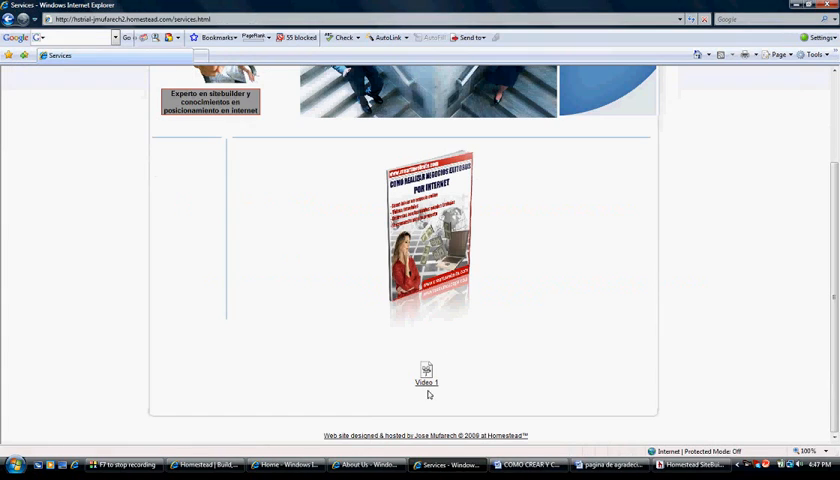
click(424, 382)
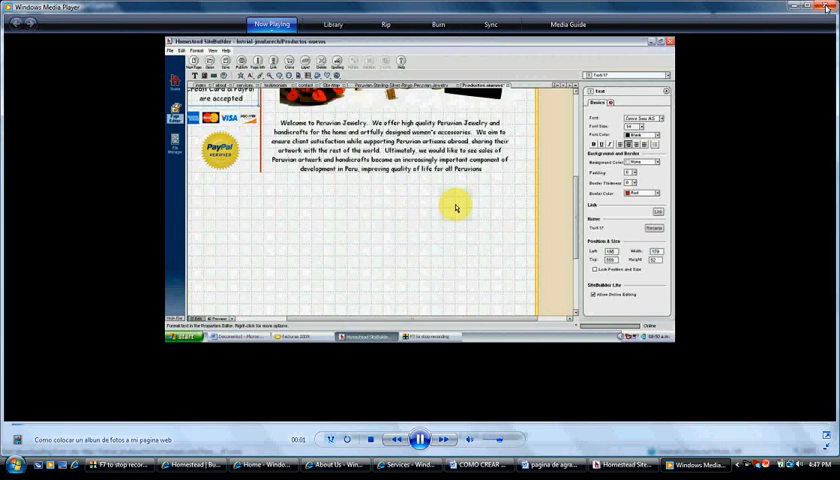